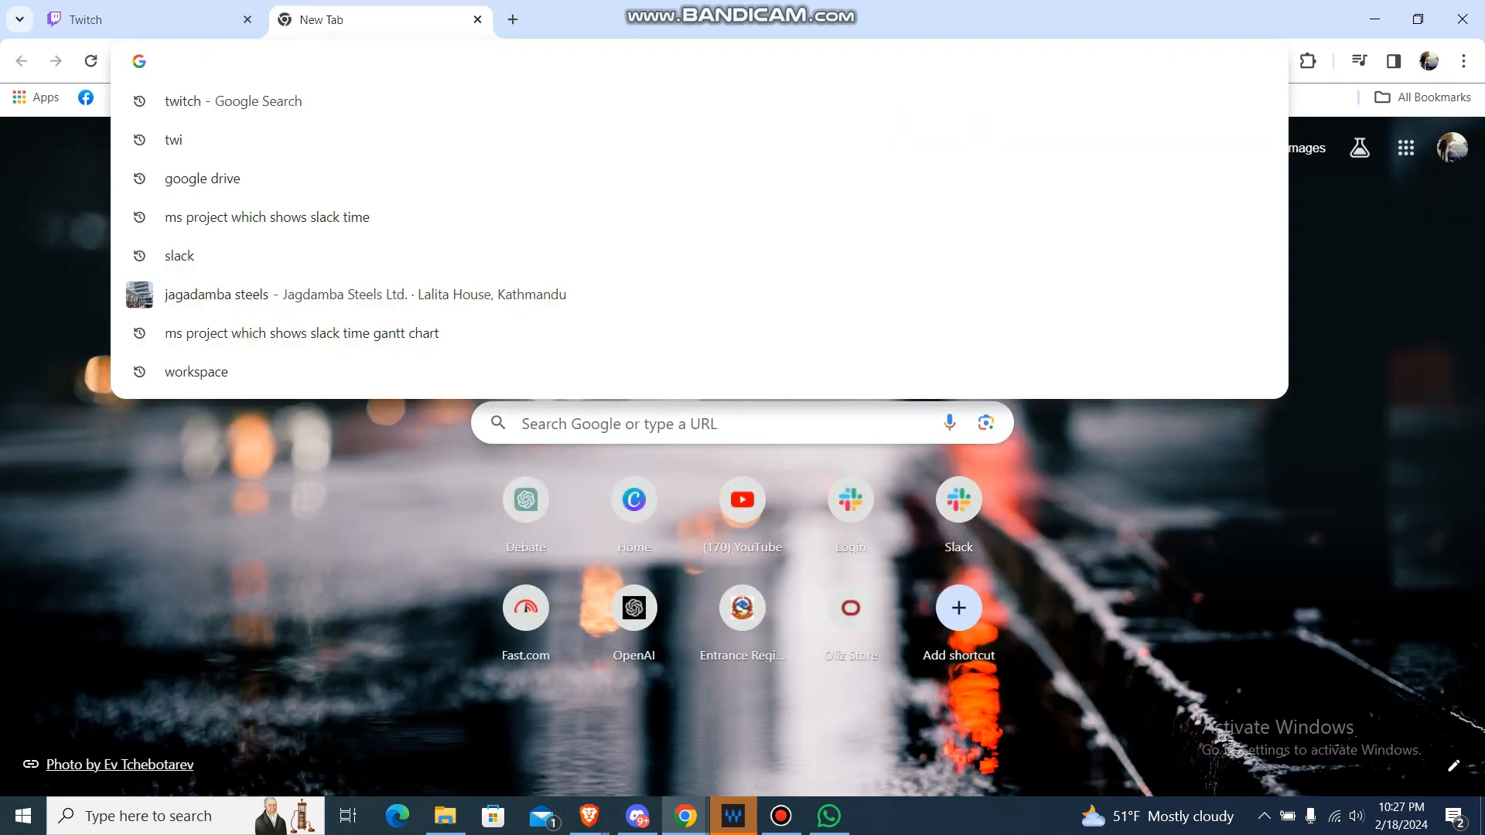
- Search Google for 'stream cleaner chrome' via the address-bar suggestion
{"action": "type", "text": "stream"}
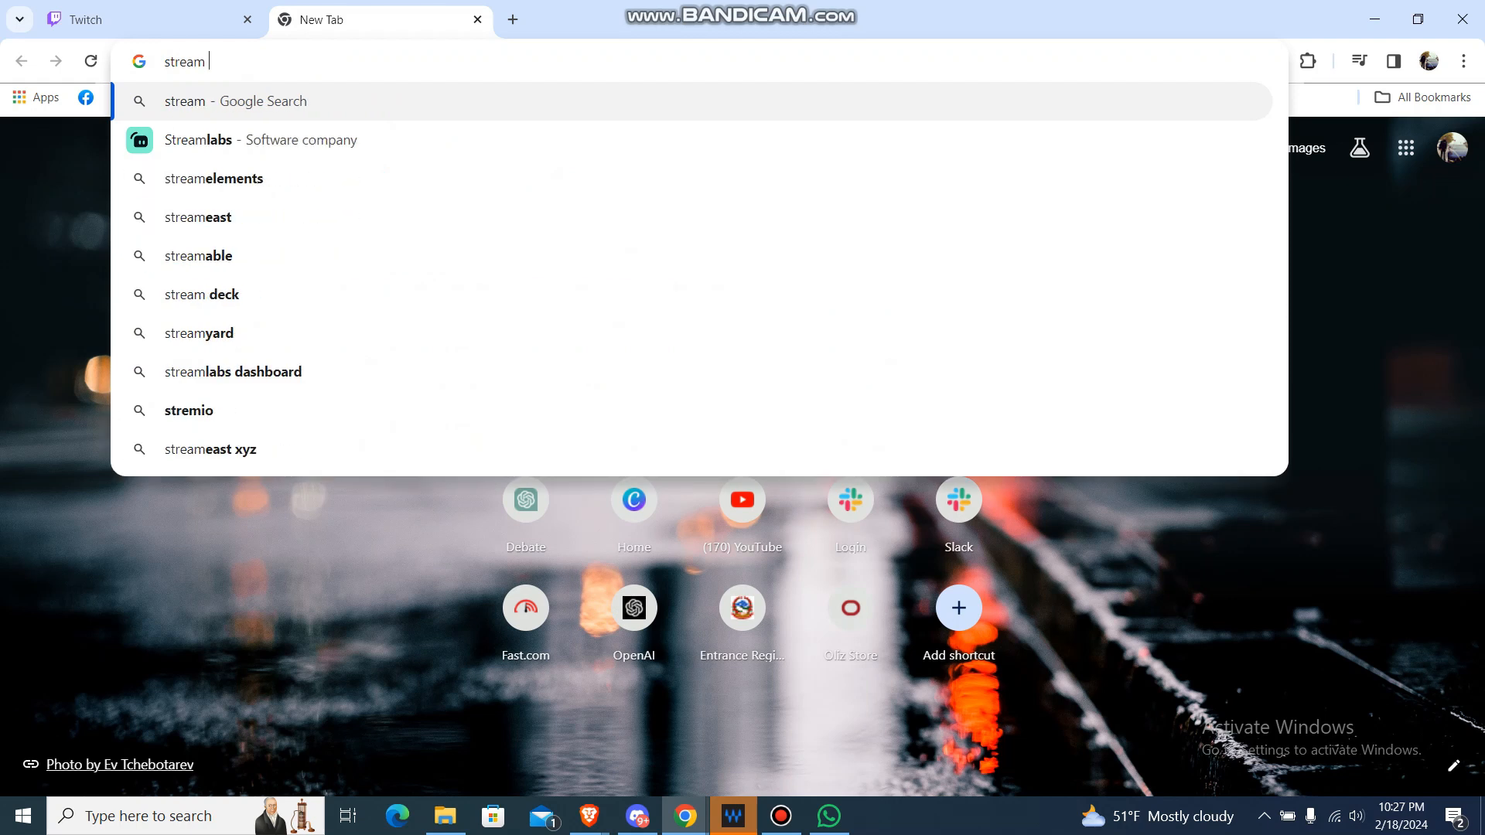
{"action": "type", "text": "cleaner"}
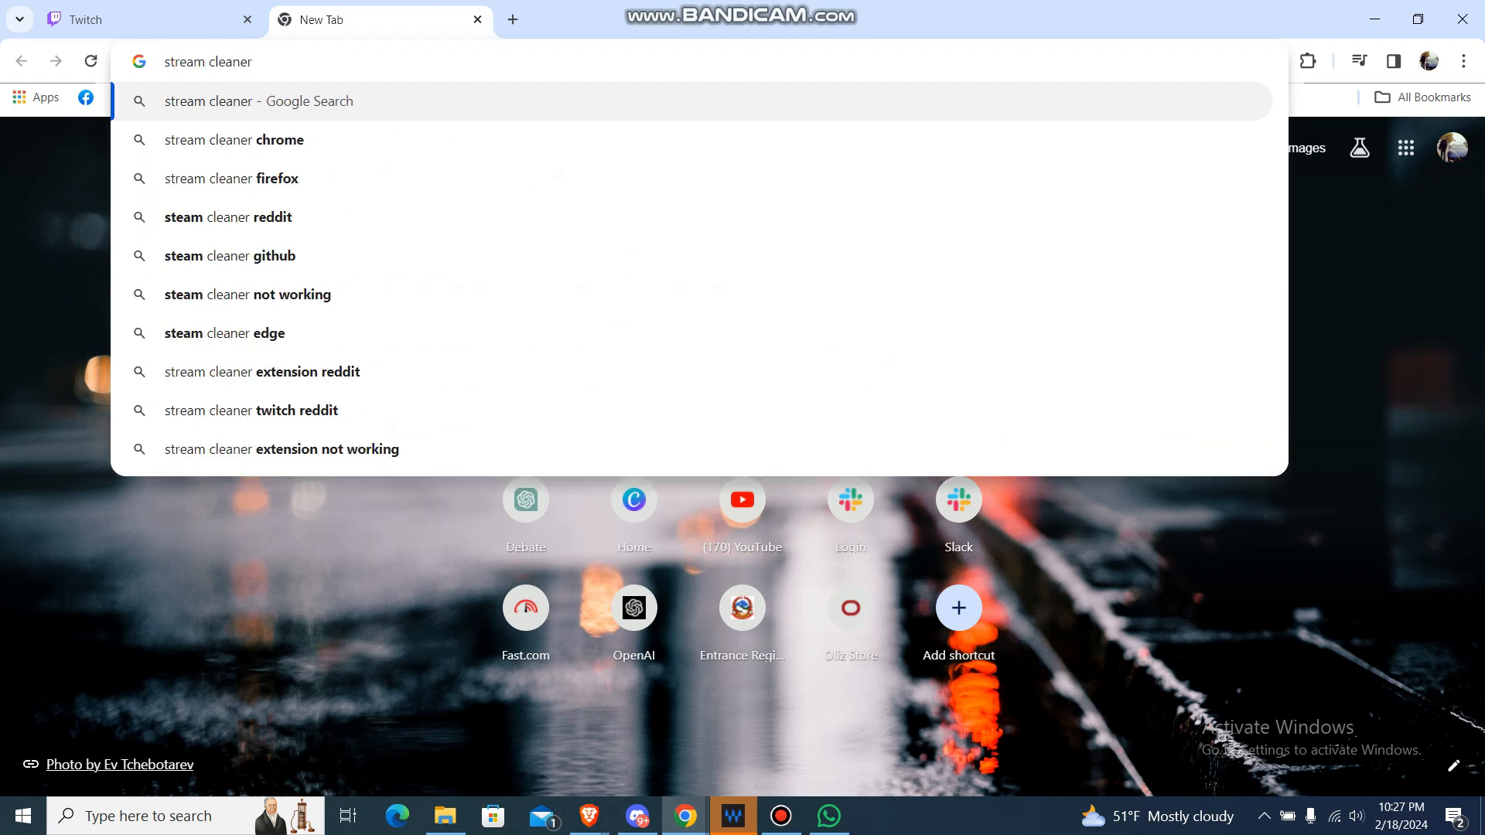
{"action": "left_click", "coordinate": [233, 139]}
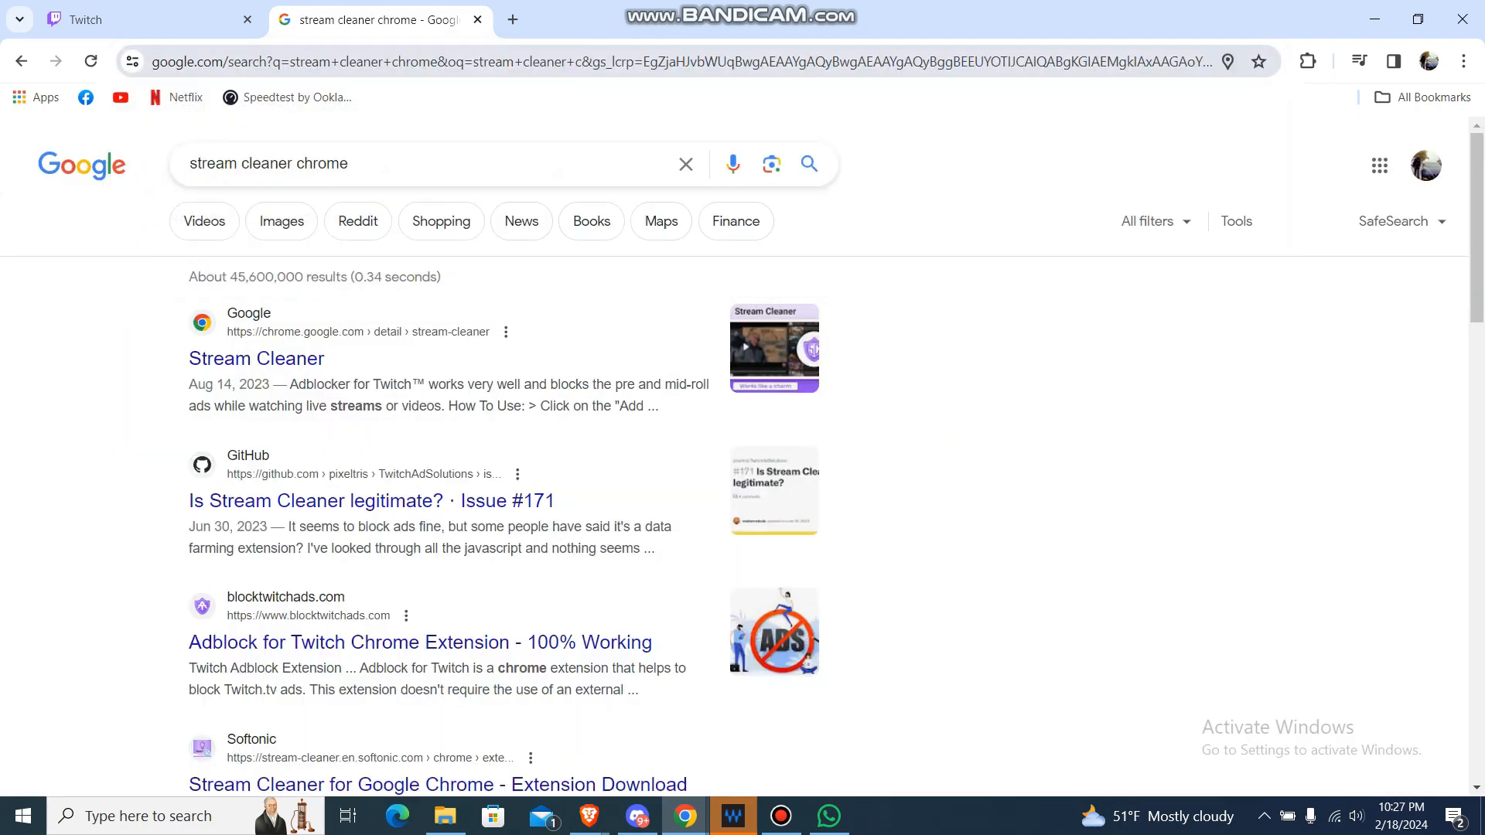
- Follow the Stream Cleaner chrome.google.com result to its Web Store page
{"action": "left_click", "coordinate": [256, 358]}
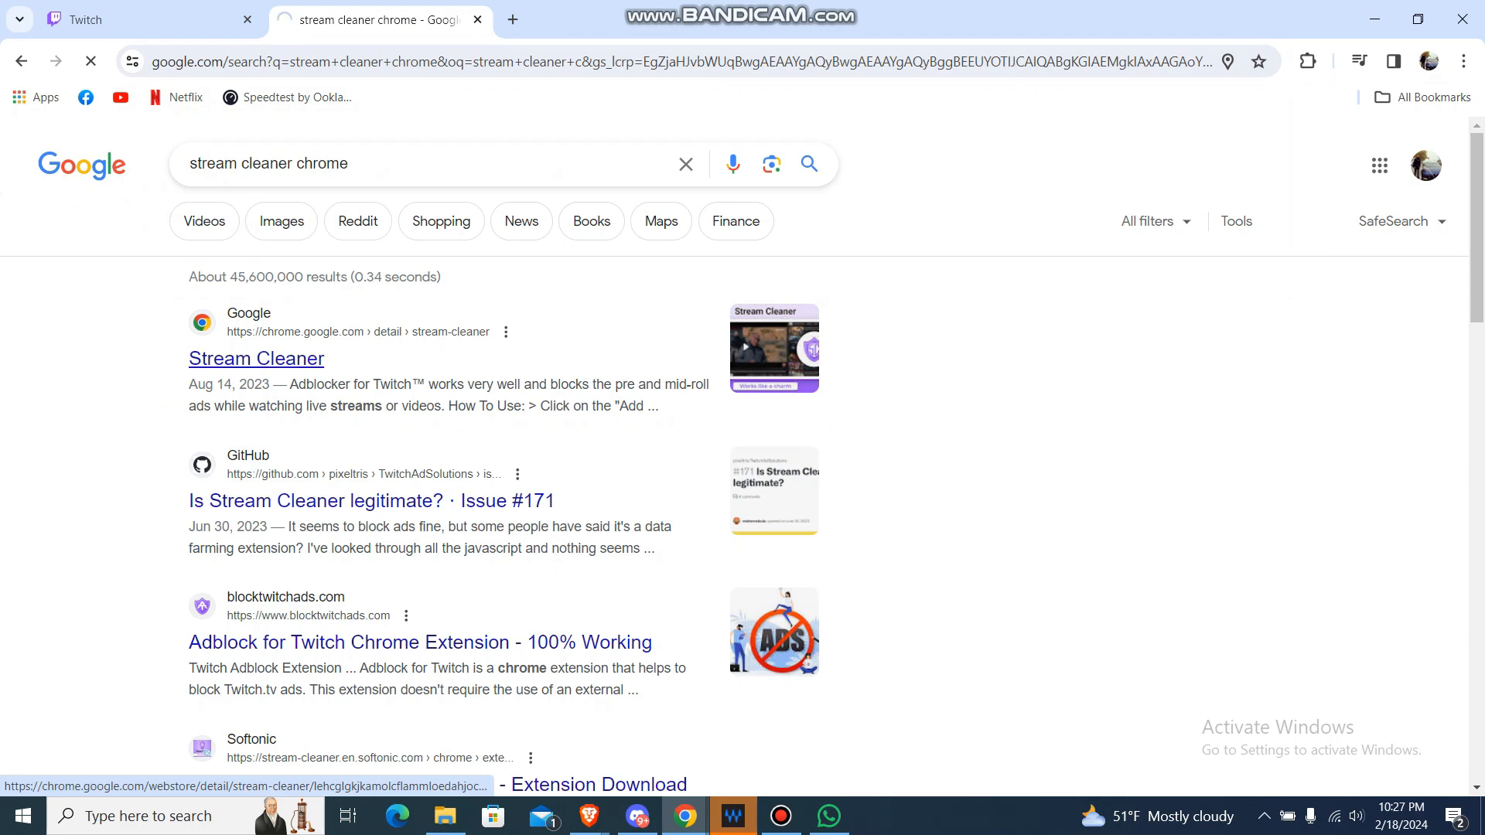
{"action": "left_click", "coordinate": [255, 357]}
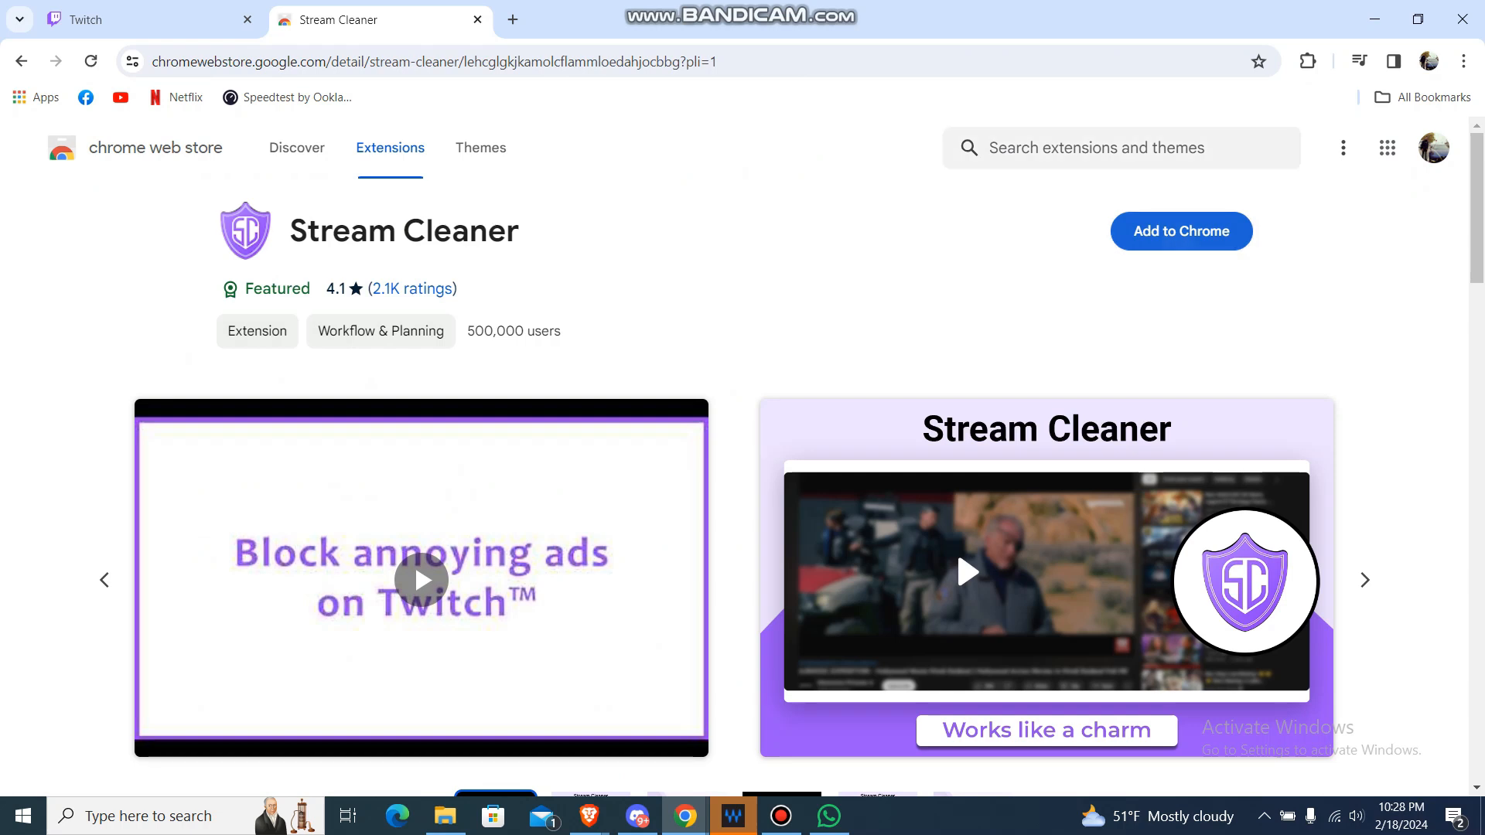
- Add Stream Cleaner to Chrome and dismiss its adblocker settings popup
{"action": "left_click", "coordinate": [1181, 230]}
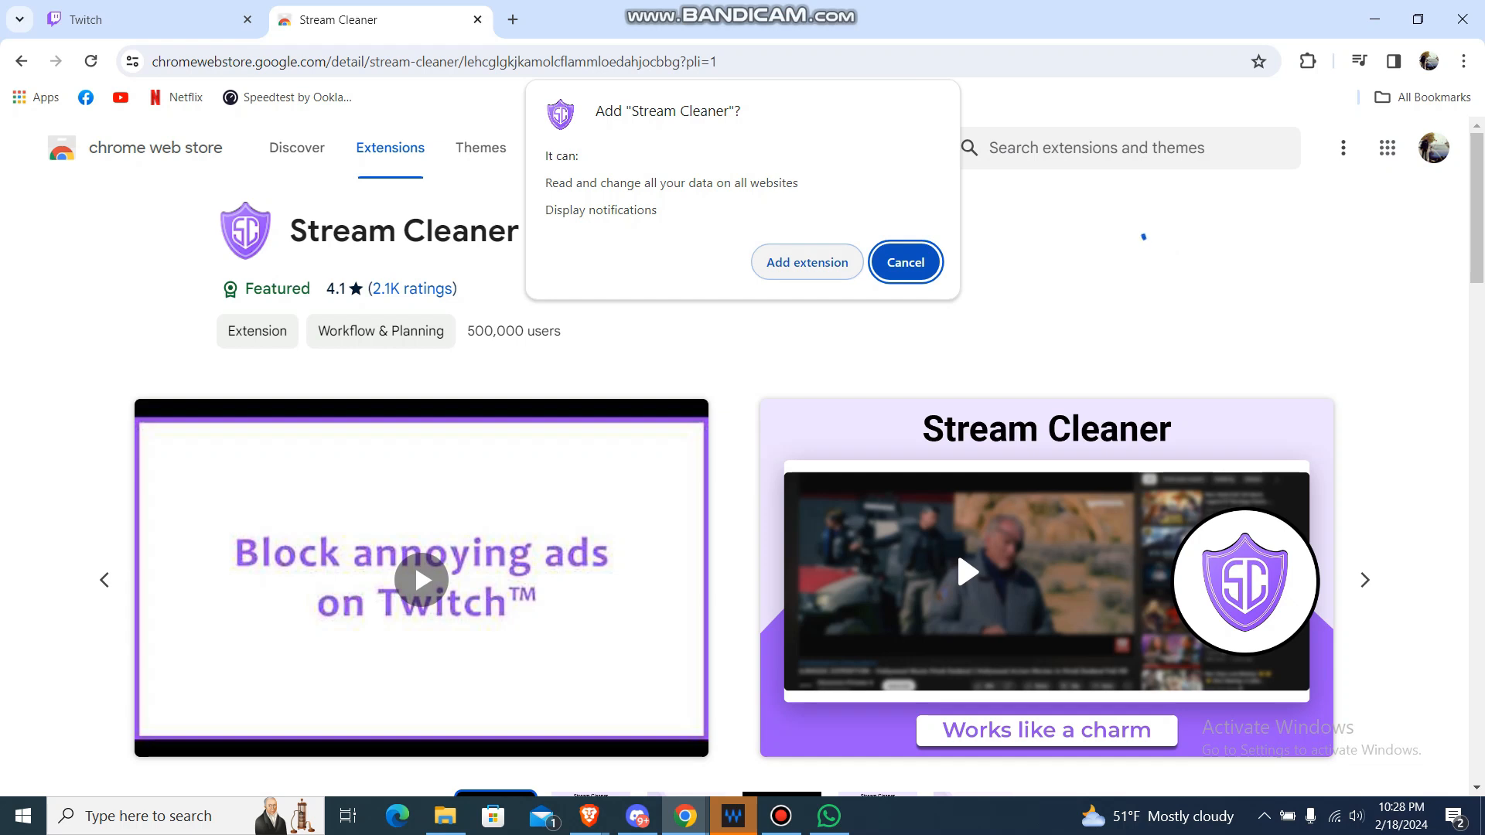
{"action": "left_click", "coordinate": [807, 263]}
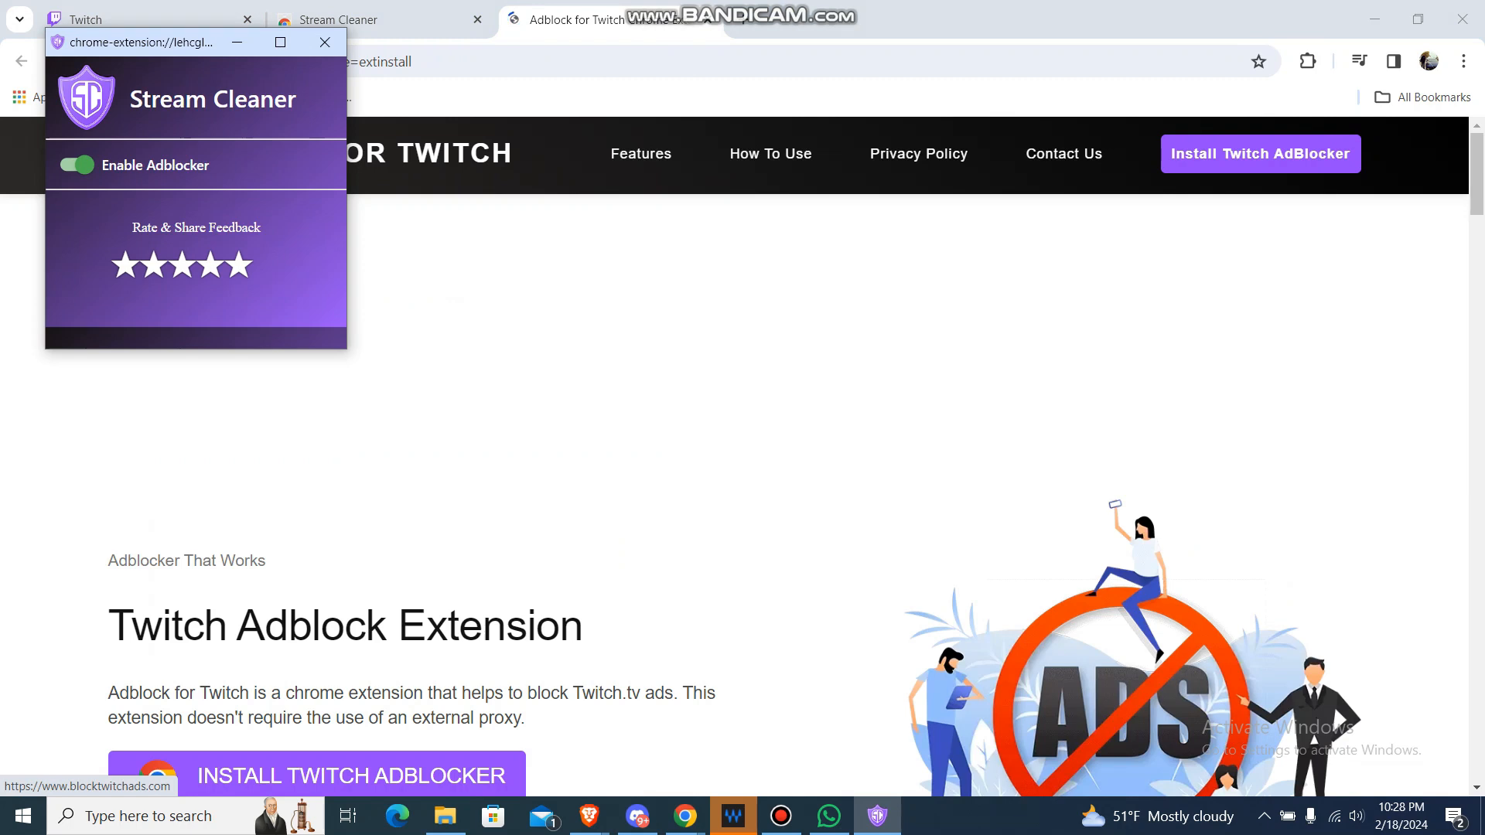
{"action": "left_click", "coordinate": [324, 42]}
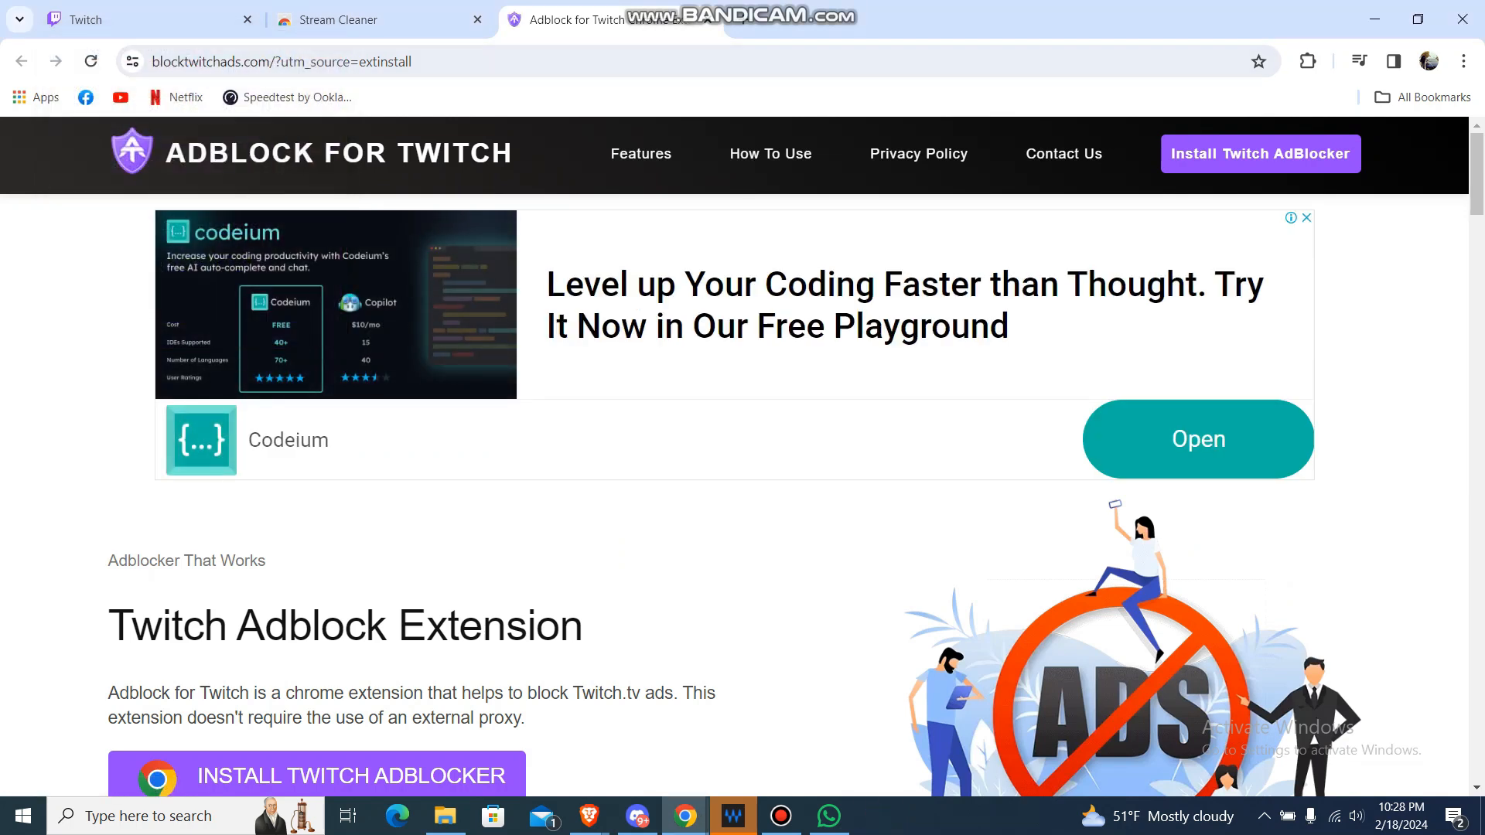
- Return to the Twitch tab and scroll down its home page
{"action": "left_click", "coordinate": [133, 18]}
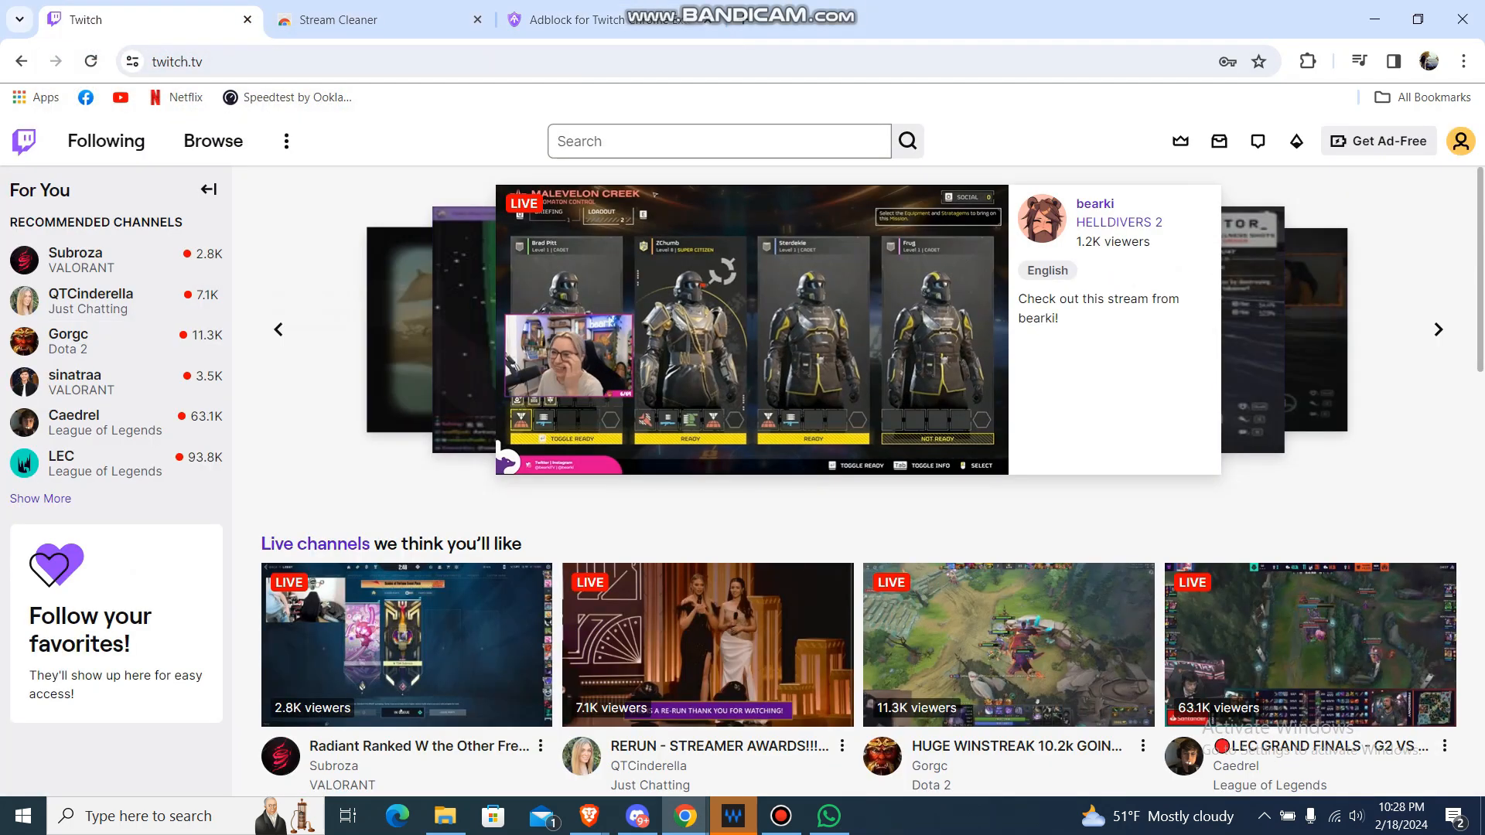
{"action": "scroll", "scroll_direction": "down", "scroll_amount": 3}
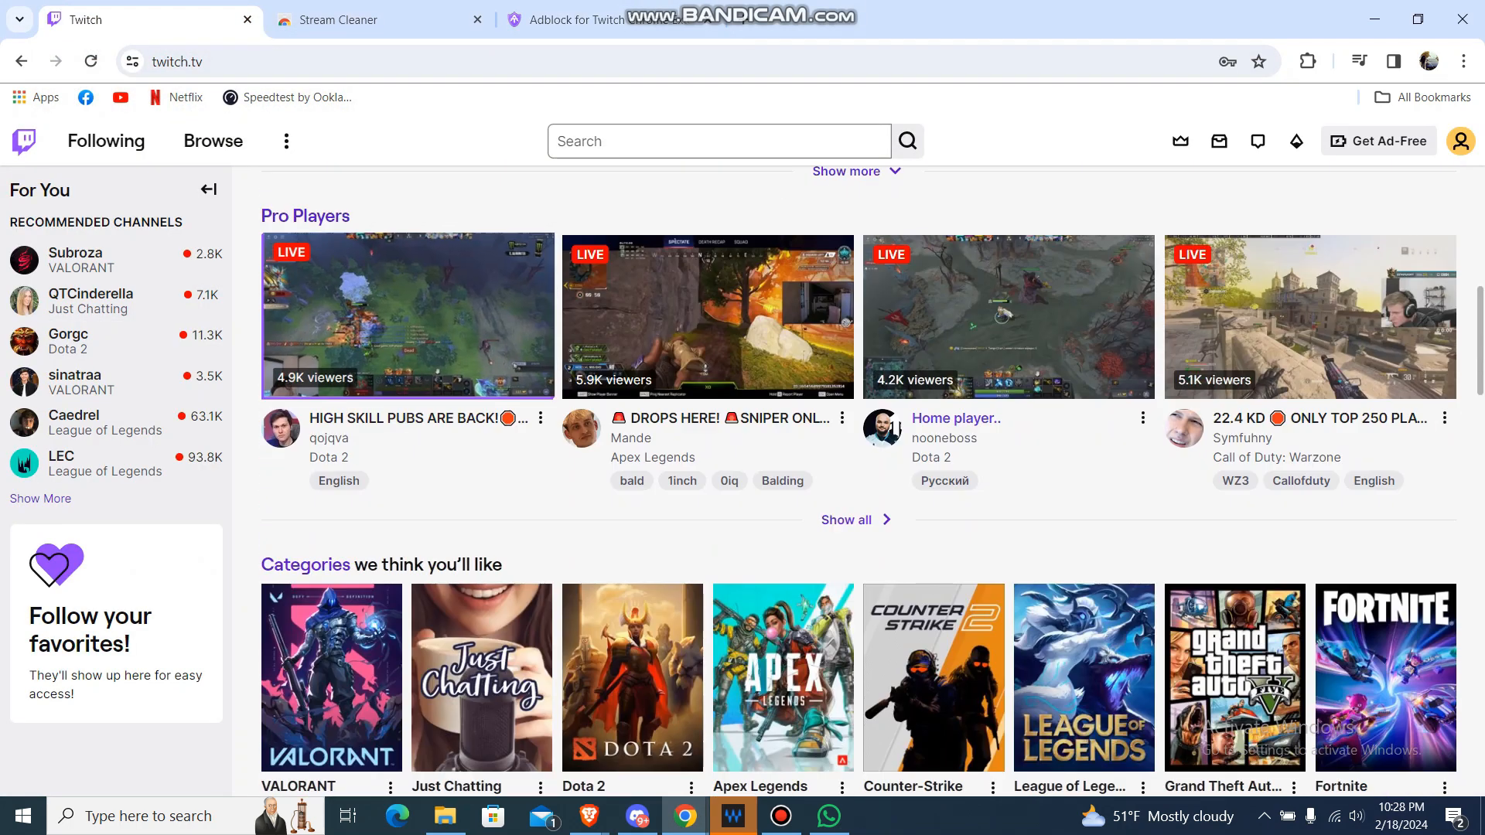